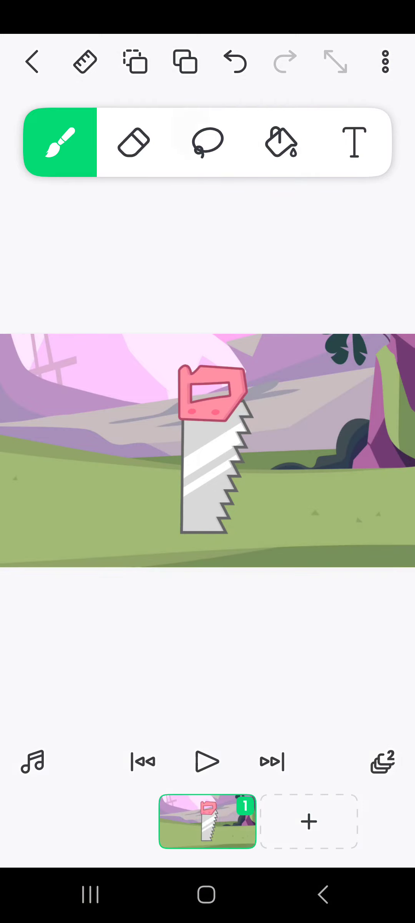
# - Add Layer 3, set a 10px brush, and draw two short black legs under the saw
pyautogui.click(208, 142)
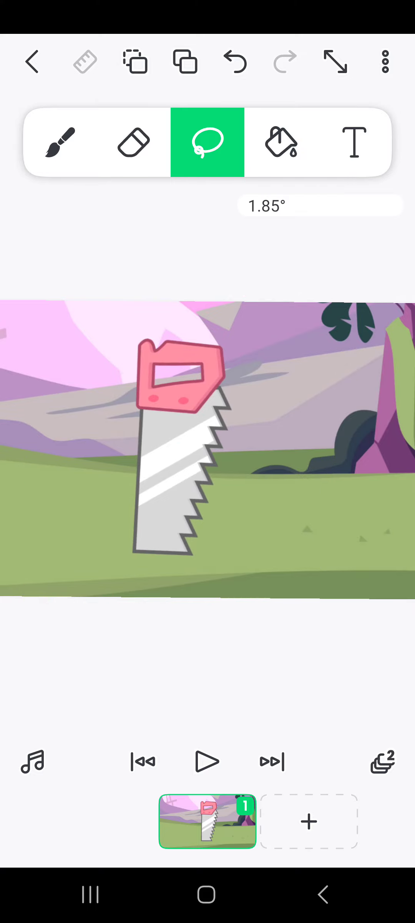
pyautogui.click(60, 142)
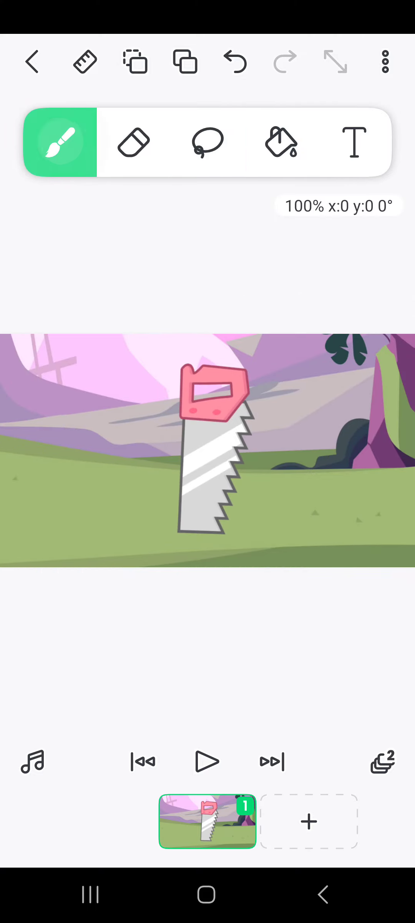
pyautogui.click(382, 761)
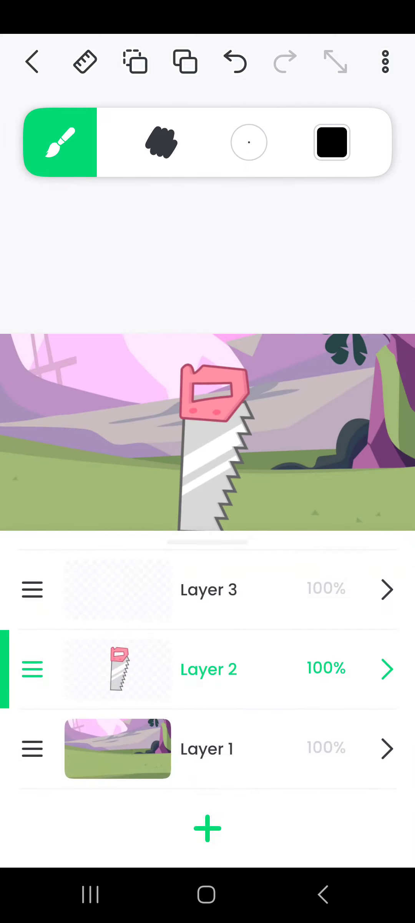
pyautogui.click(209, 589)
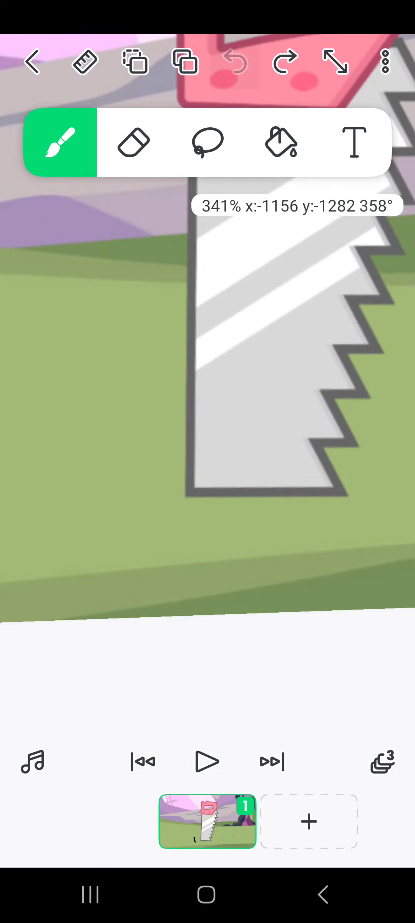
pyautogui.click(59, 142)
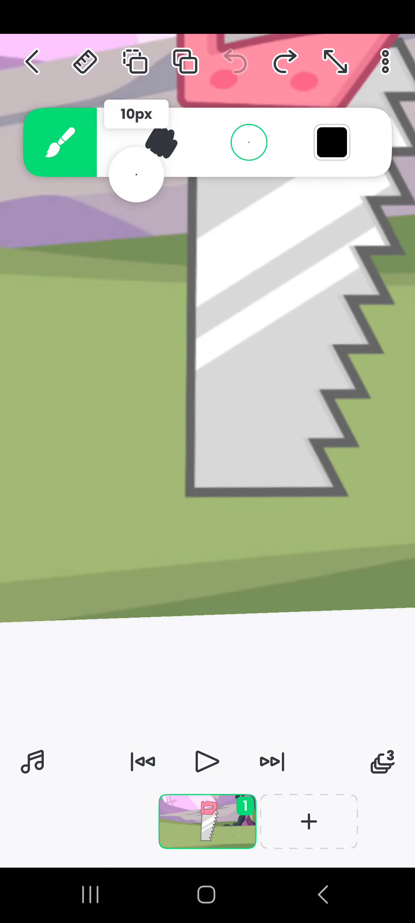
pyautogui.moveTo(136, 175); pyautogui.dragTo(132, 165)
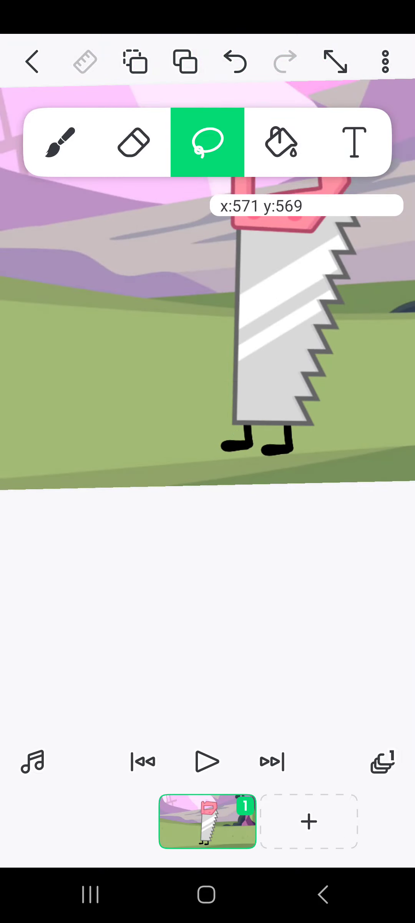
# - Brush black arms with round hands on both sides, lasso-moving one arm against the saw
pyautogui.click(60, 142)
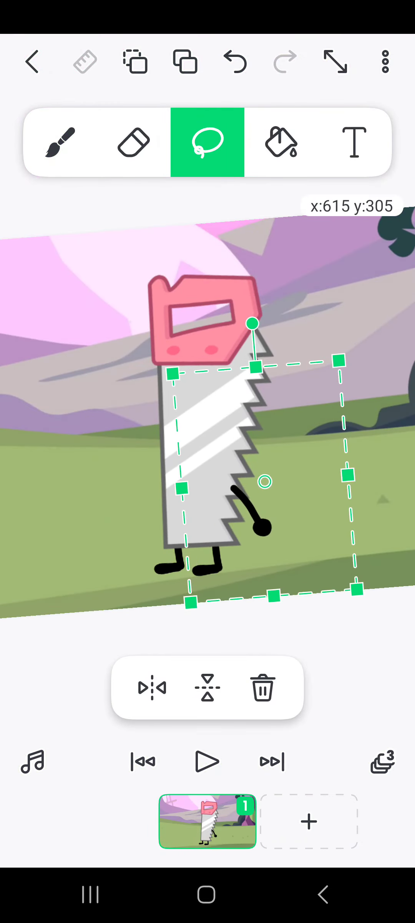
pyautogui.moveTo(252, 324); pyautogui.dragTo(270, 275)
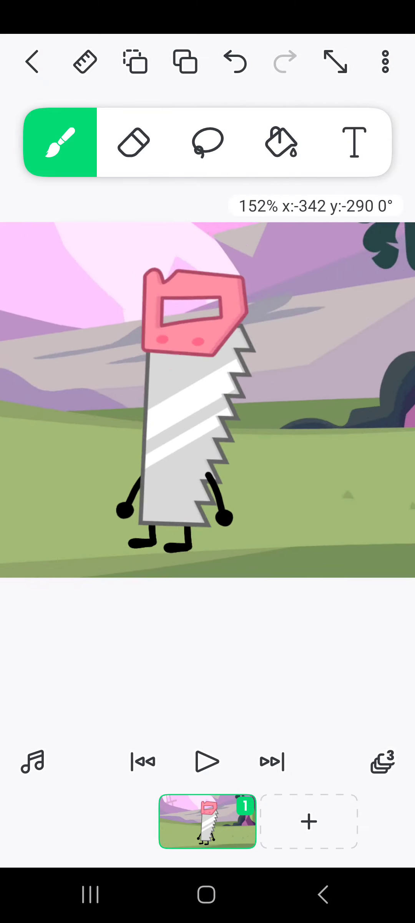
# - Lasso-adjust the right arm, then draw two tall oval eyes on the blade
pyautogui.click(207, 142)
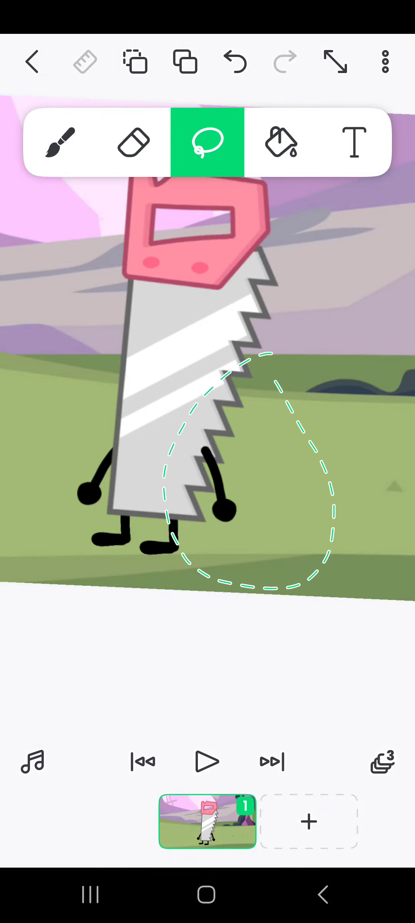
pyautogui.click(383, 762)
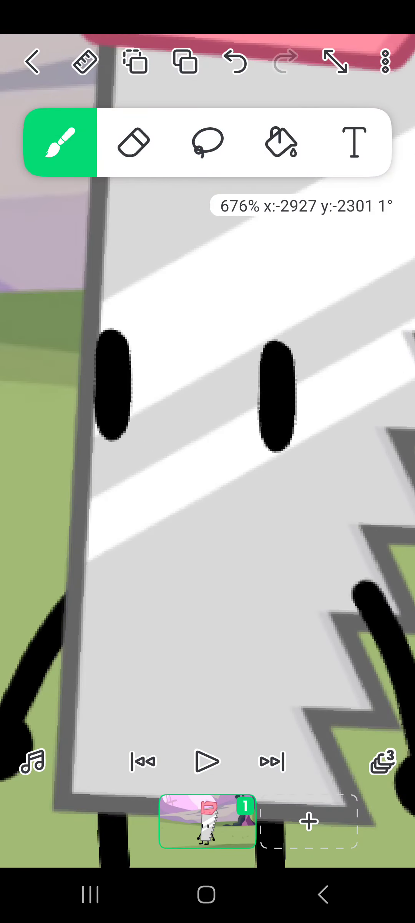
# - Undo a stray dot and give the saw a raised eyebrow and smile
pyautogui.click(91, 528)
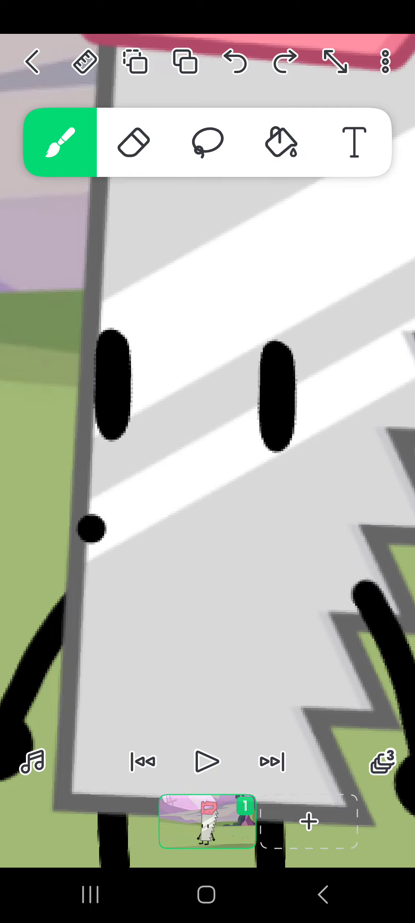
pyautogui.click(234, 61)
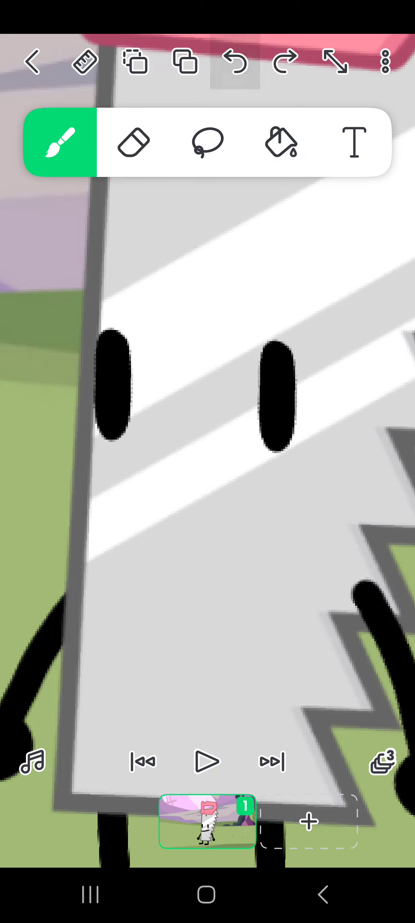
pyautogui.click(91, 541)
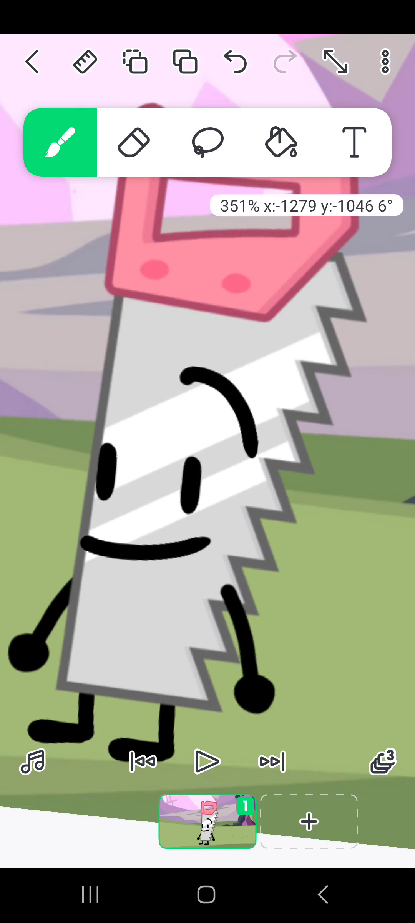
pyautogui.click(207, 142)
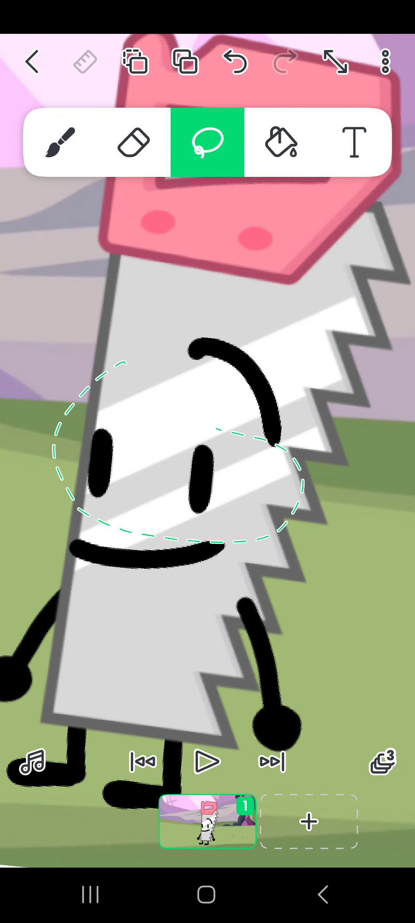
pyautogui.click(285, 61)
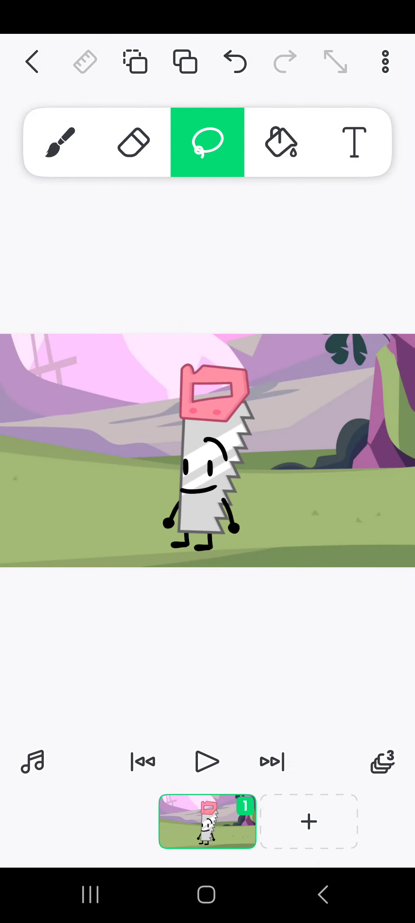
# - Record a voice clip under two seconds and accept it as Recording 1
pyautogui.click(33, 762)
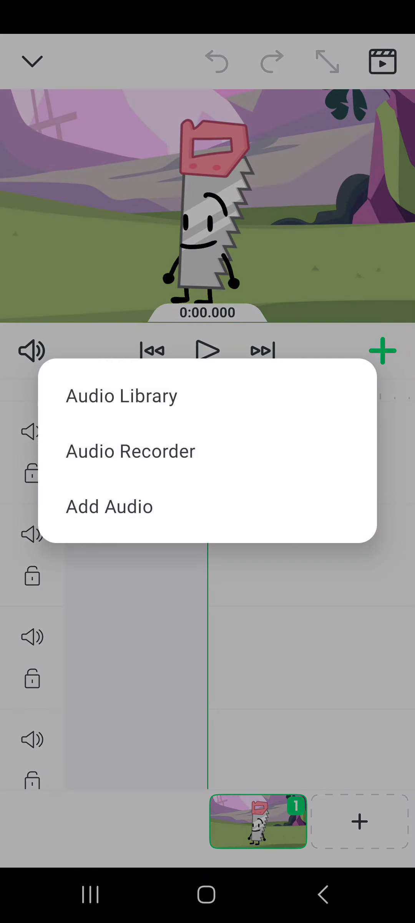
pyautogui.click(130, 451)
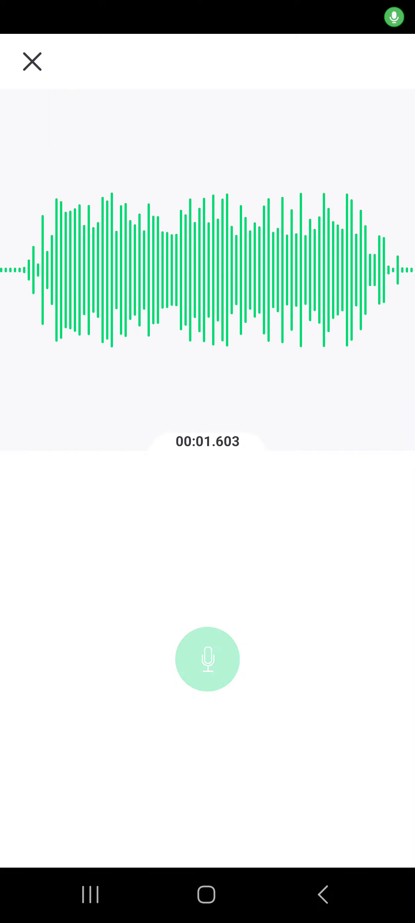
pyautogui.click(207, 658)
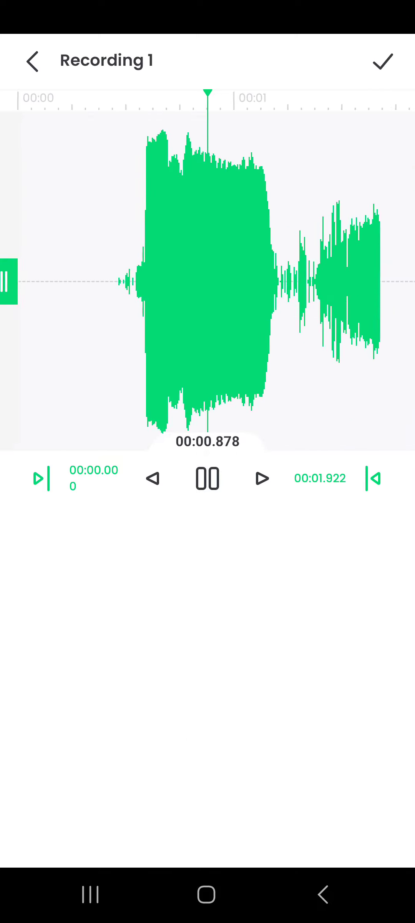
pyautogui.click(382, 61)
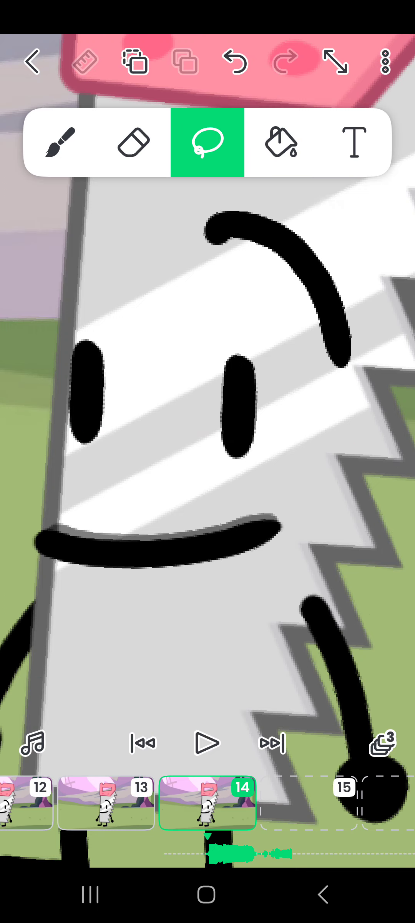
# - Add frame 15, erase the smile, and brush a wide-open mouth outline
pyautogui.click(133, 142)
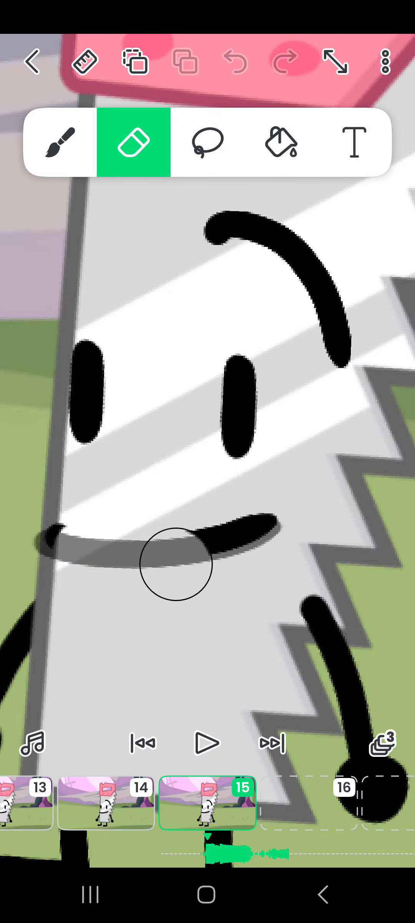
pyautogui.click(60, 141)
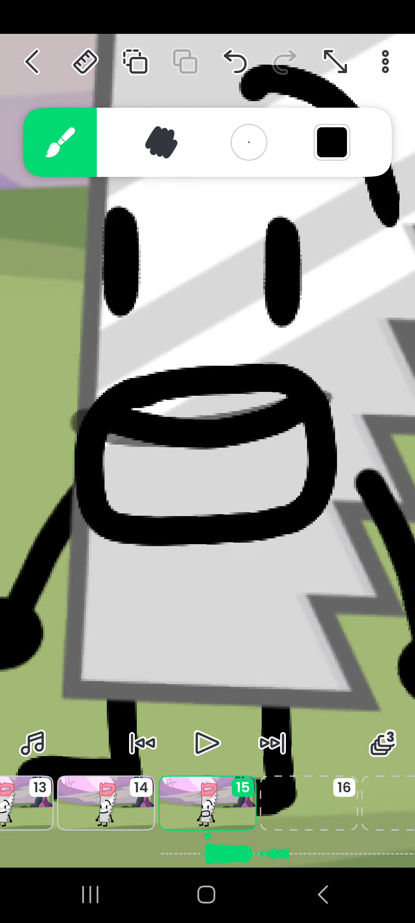
pyautogui.click(60, 142)
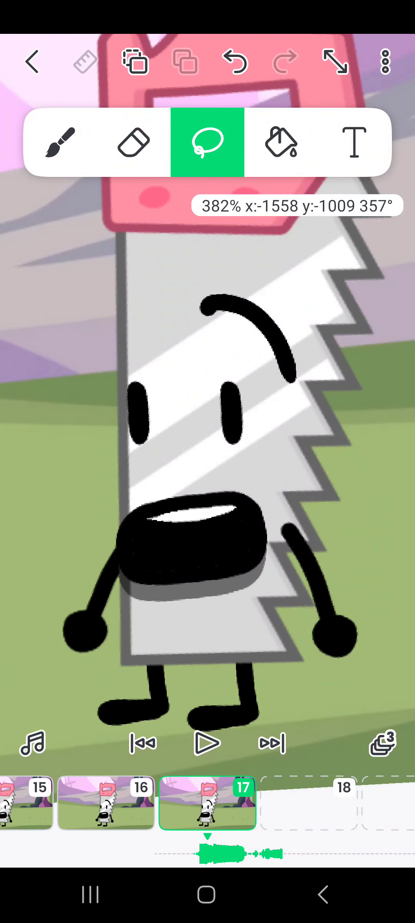
# - Draw mouths on frames 16–17, fill frame 17's open mouth black, and add frame 18
pyautogui.click(133, 142)
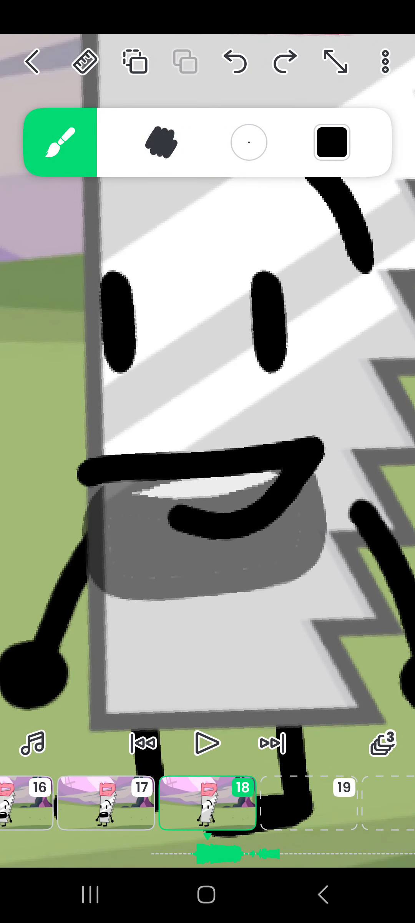
# - Finish frame 19's toothy grin, then add frame 20 and outline a rounded open mouth
pyautogui.click(331, 142)
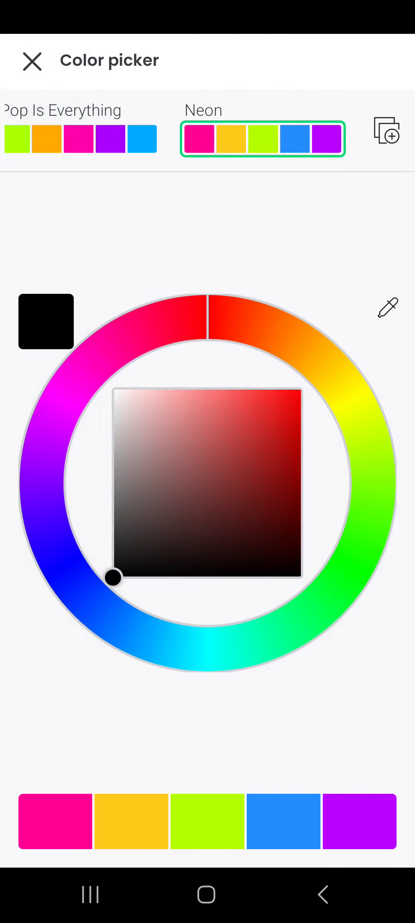
pyautogui.click(33, 62)
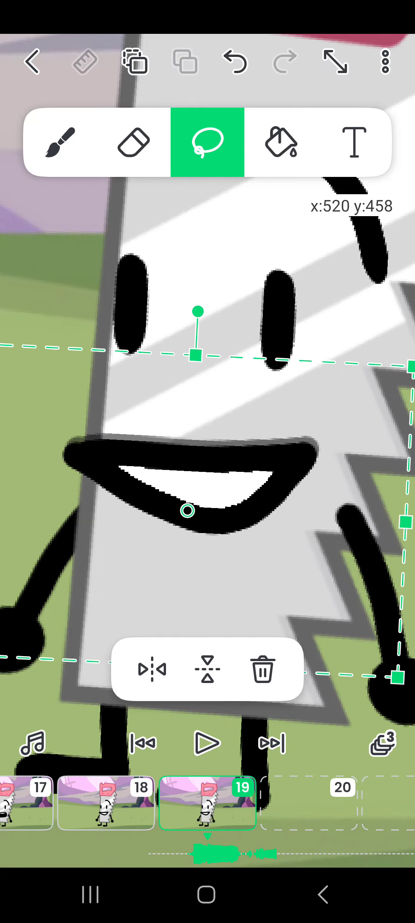
pyautogui.click(133, 142)
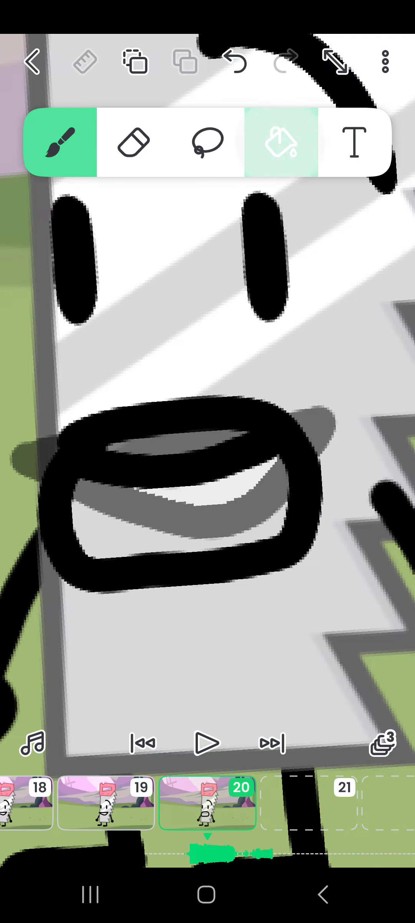
# - Draw and fill mouths on frames 21–25, ending with an open mouth showing teeth
pyautogui.click(282, 142)
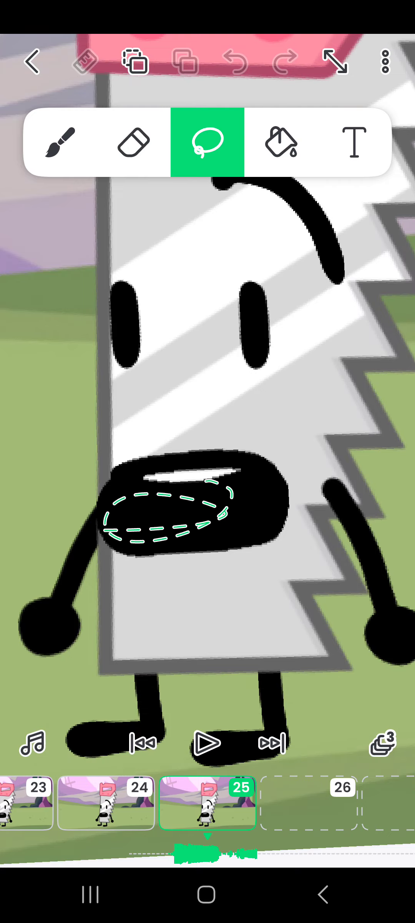
# - Draw the remaining mouths up to frame 40, ending on a closed smile, and zoom out
pyautogui.click(133, 142)
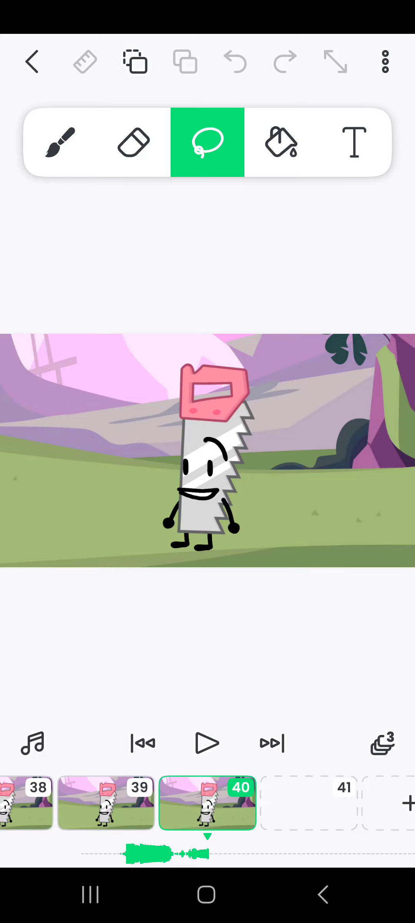
# - Play the lip-sync animation three times, stopping playback between runs
pyautogui.click(207, 743)
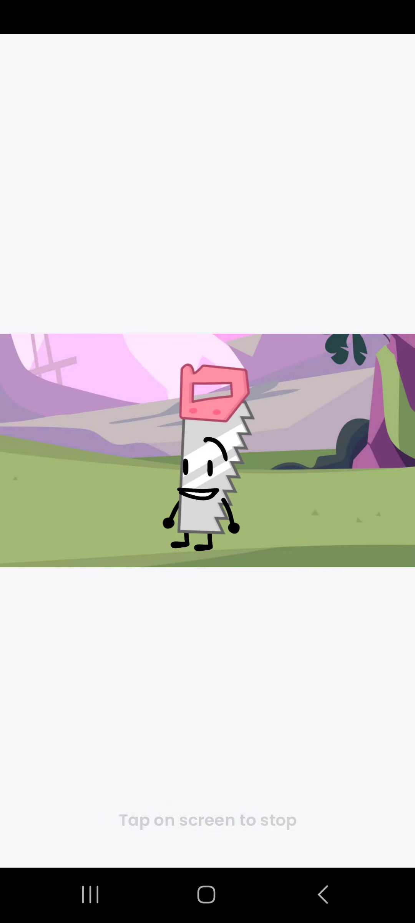
pyautogui.click(207, 450)
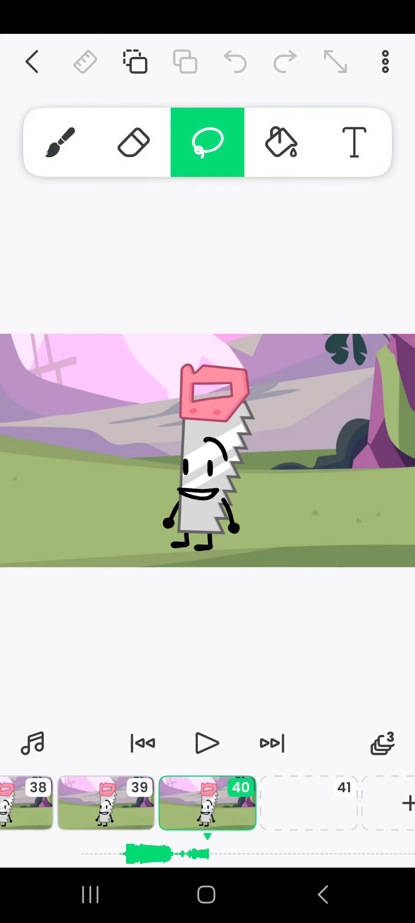
pyautogui.click(207, 743)
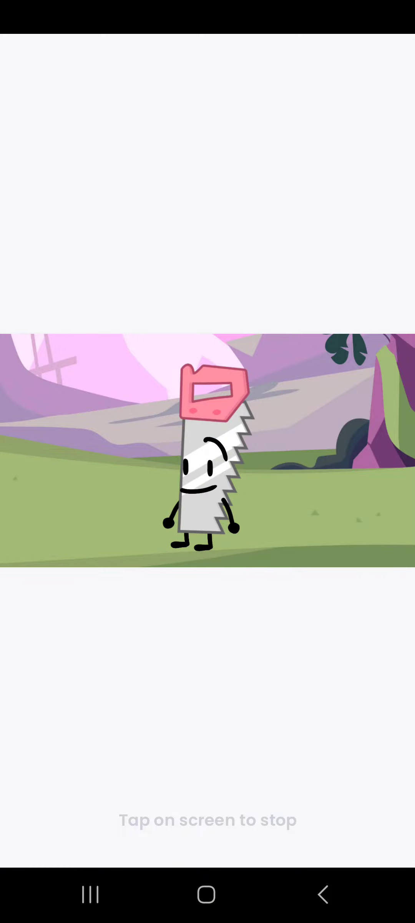
pyautogui.click(208, 459)
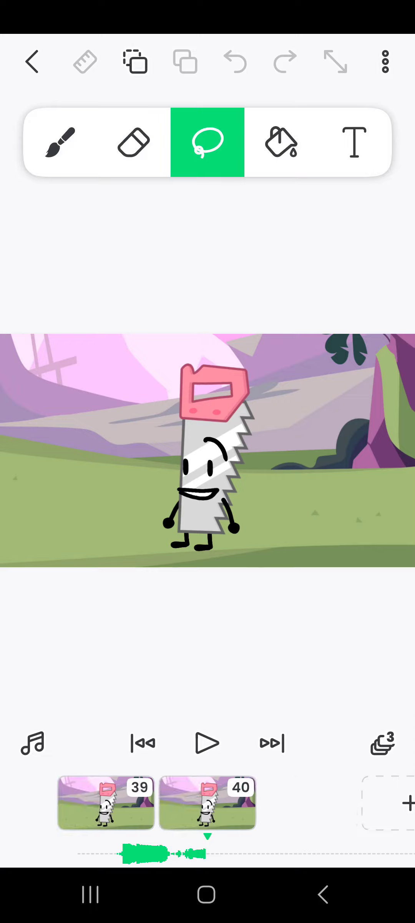
pyautogui.click(207, 743)
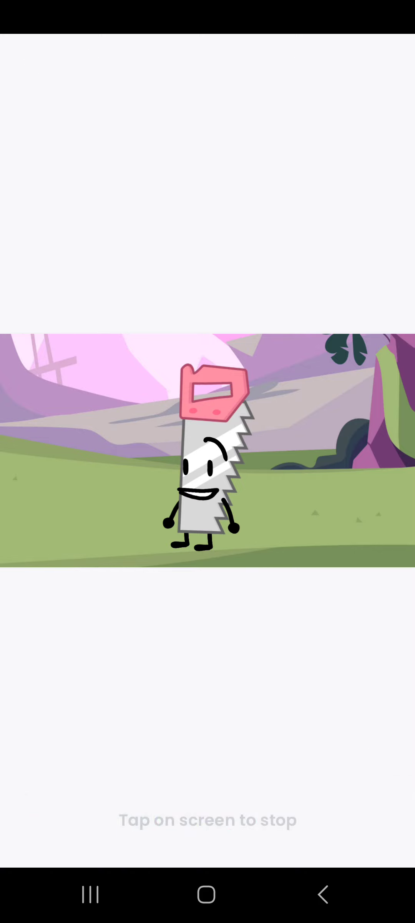